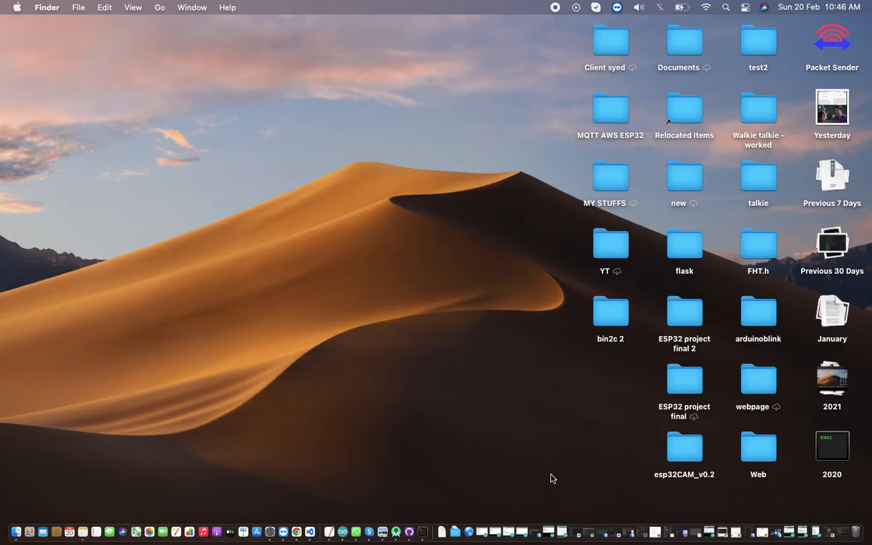
mouse_move(296, 532)
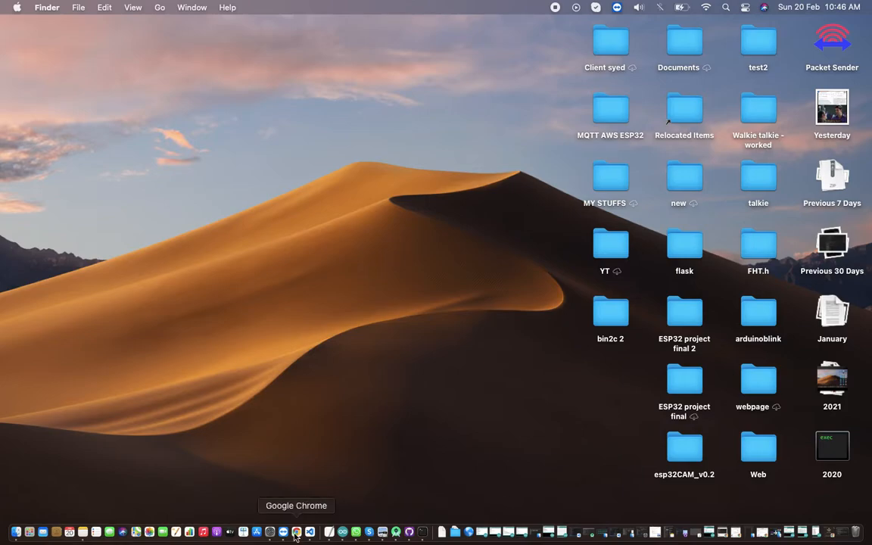
Open brew.sh from the 'home brew in mac' search results and copy its Install Homebrew command
right_click(296, 533)
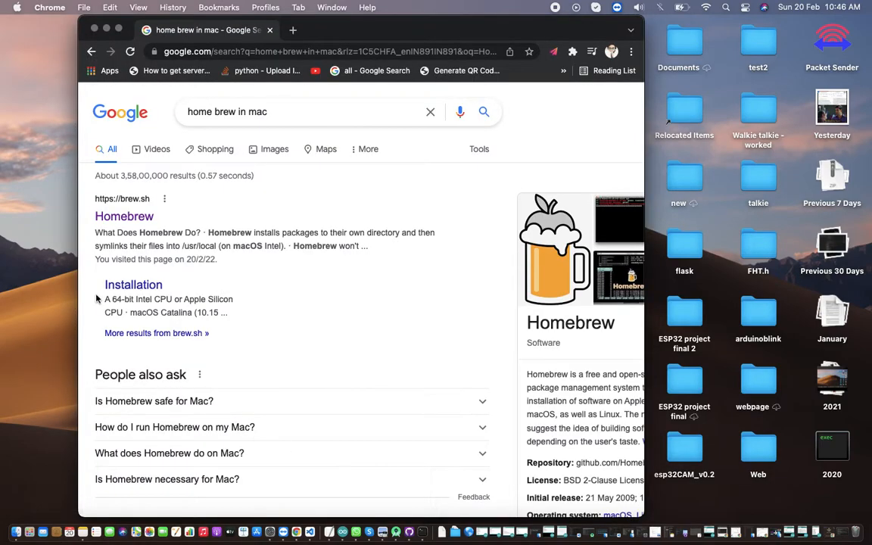
left_click(124, 216)
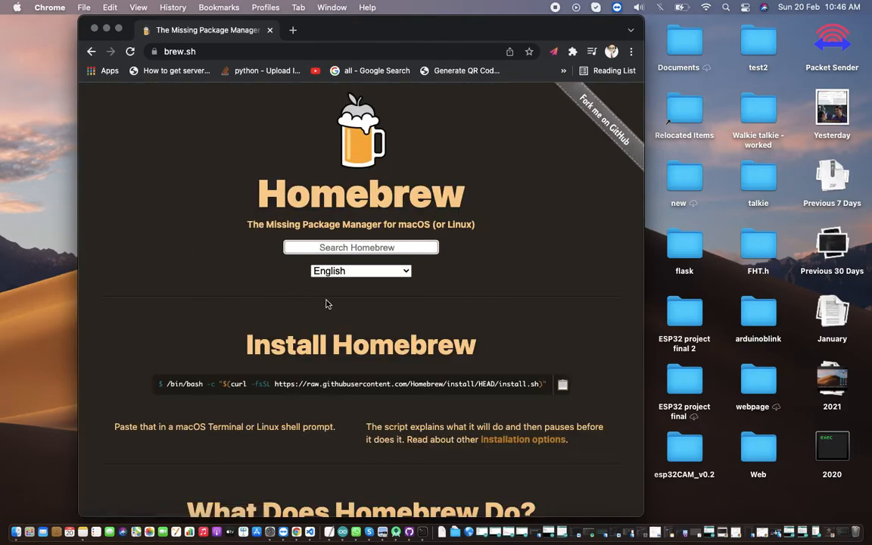
scroll("down", 3)
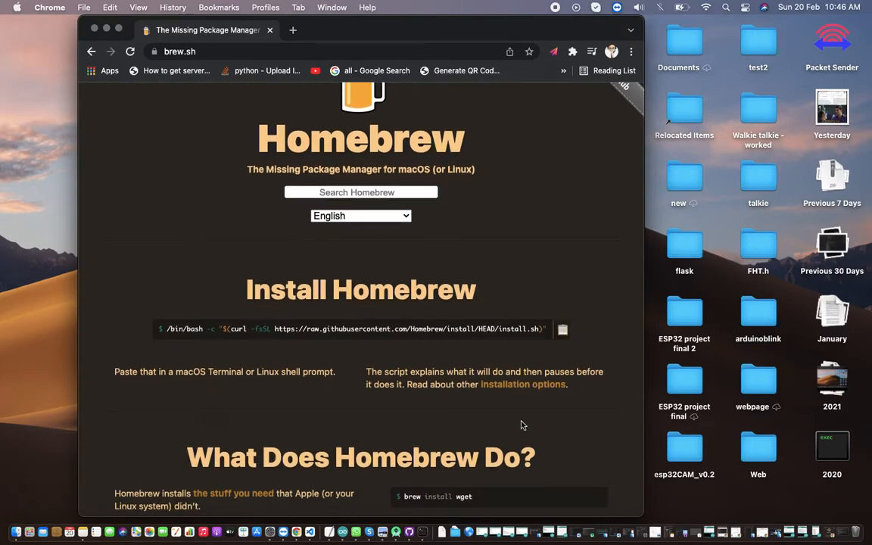
right_click(423, 532)
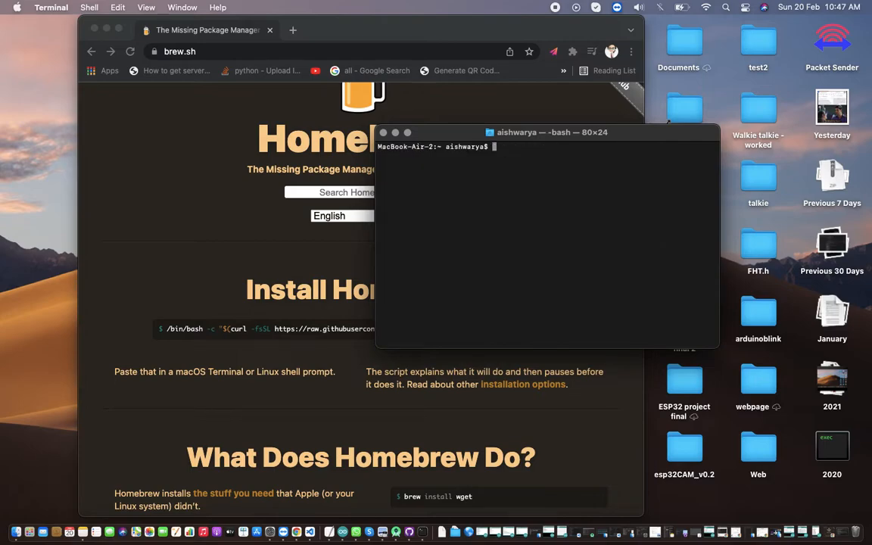
Run the pasted Homebrew install script in Terminal until it reports 'Installation successful!'
key("Return")
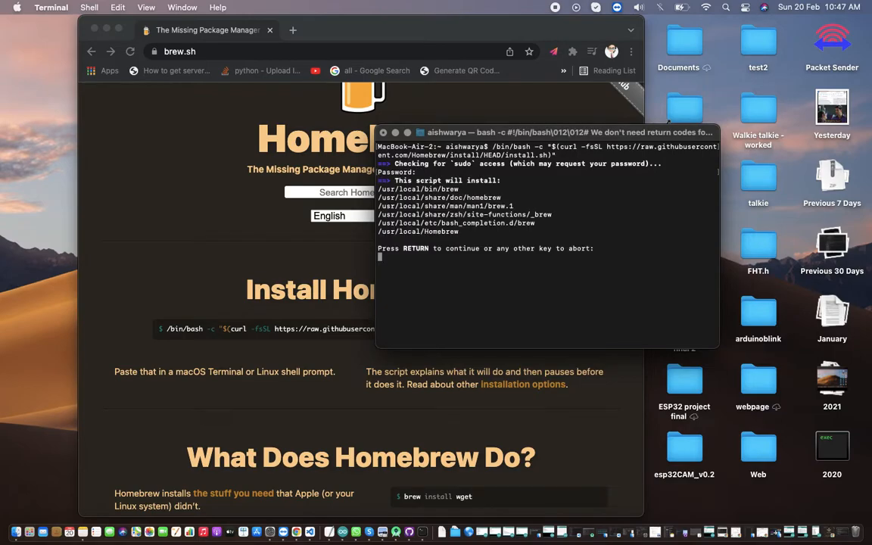
key("Return")
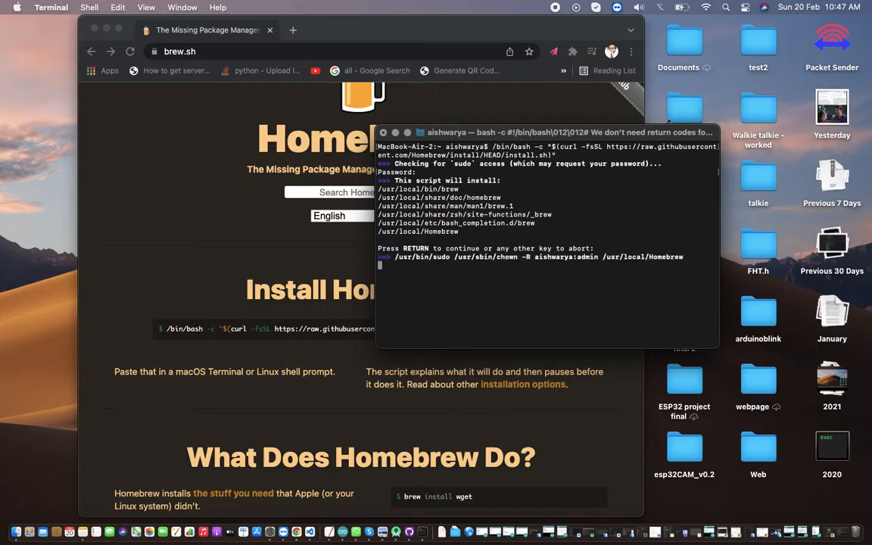
key("Return")
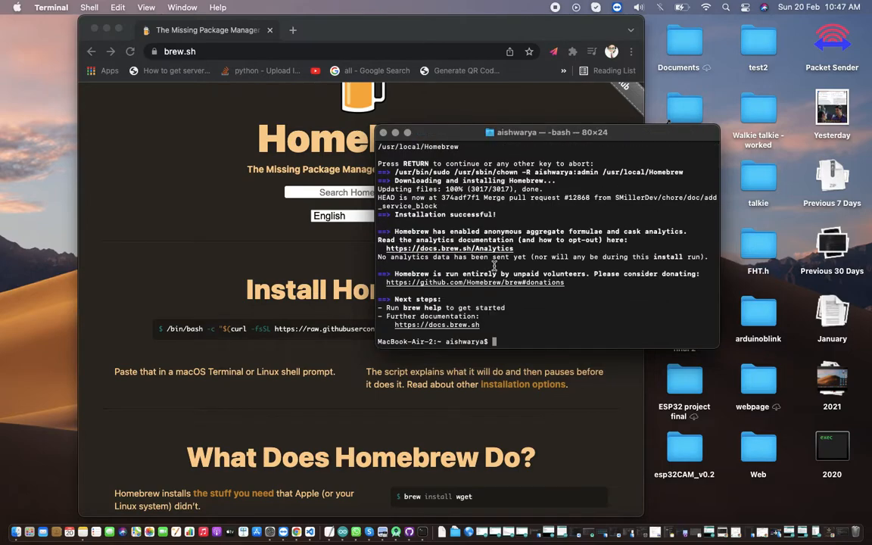
mouse_move(526, 293)
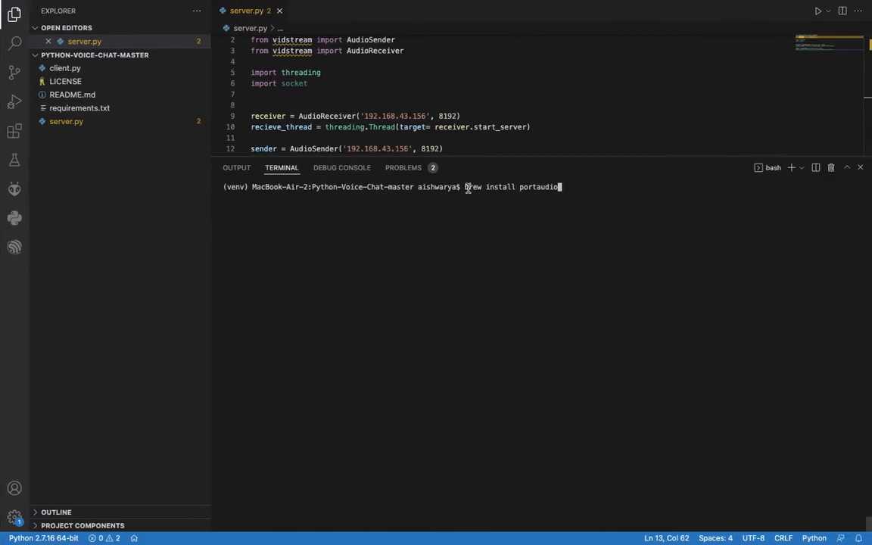
mouse_move(473, 191)
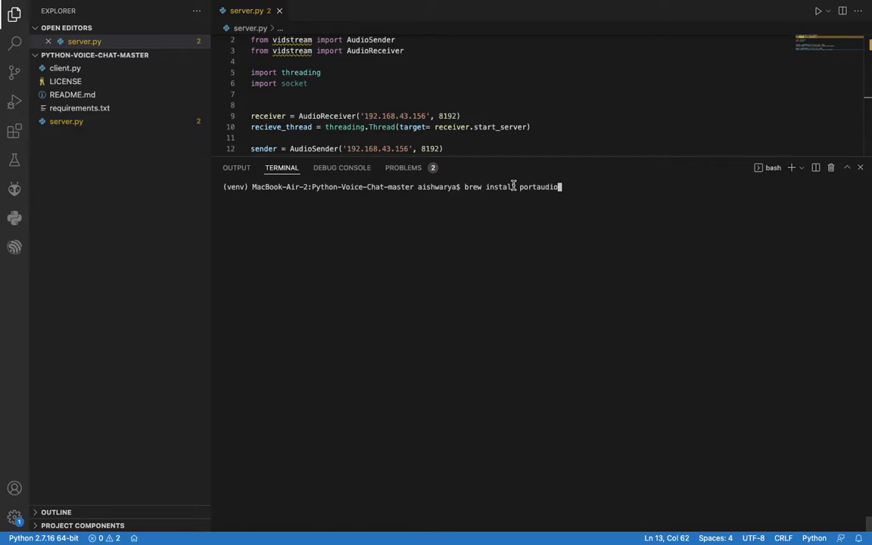
Run 'brew install portaudio' in the VS Code terminal, confirming portaudio 19.7.0 is already installed
key("Return")
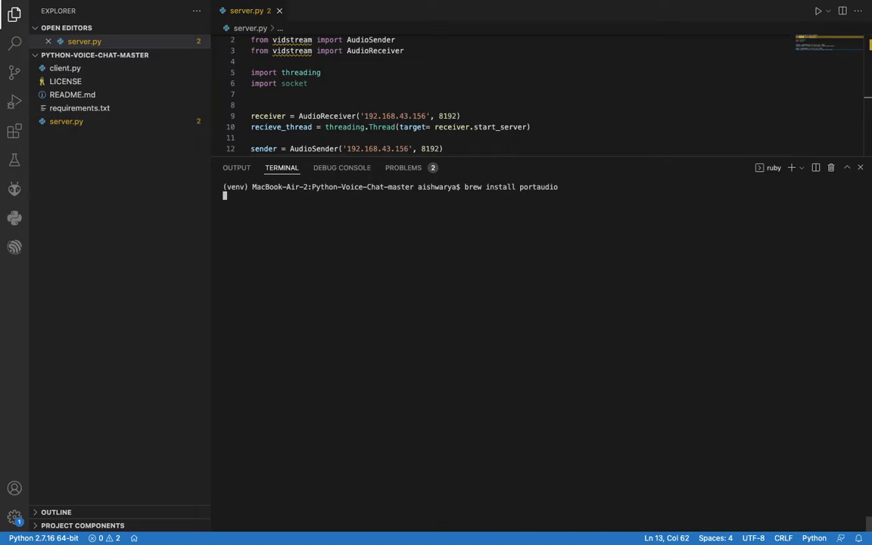
key("Return")
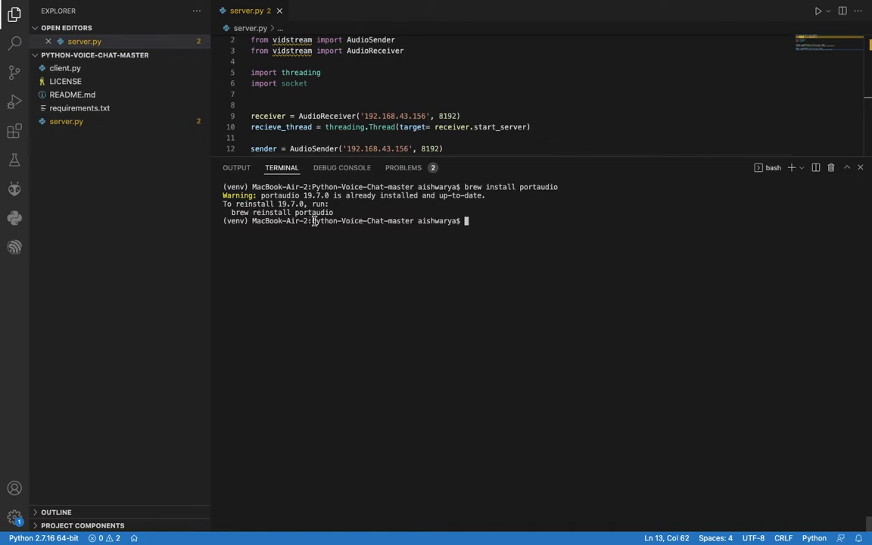
mouse_move(524, 221)
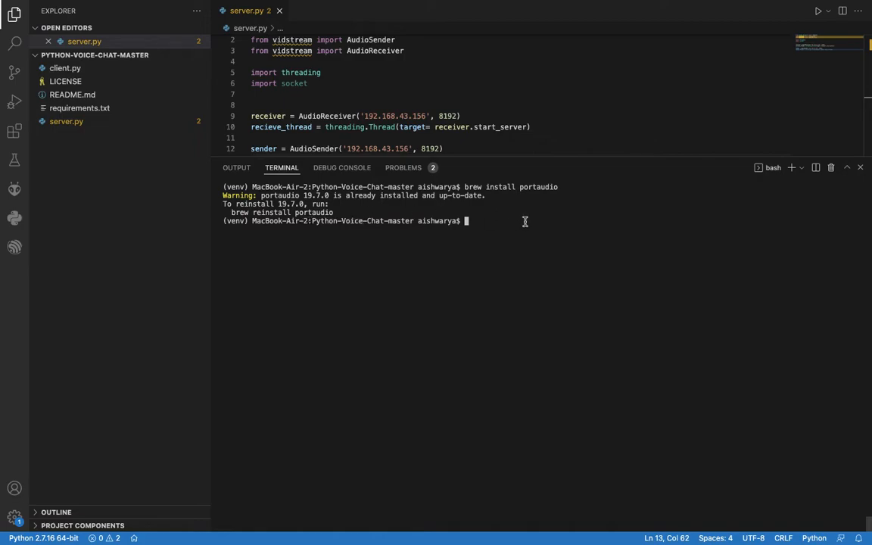
type("p")
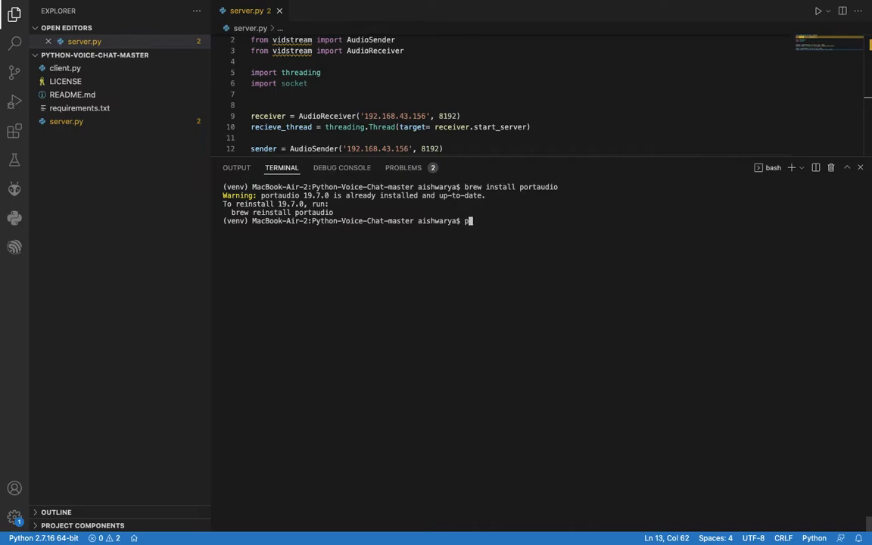
Run 'pip install pyaudio', confirming pyaudio 0.2.11 is already satisfied
type("ip install")
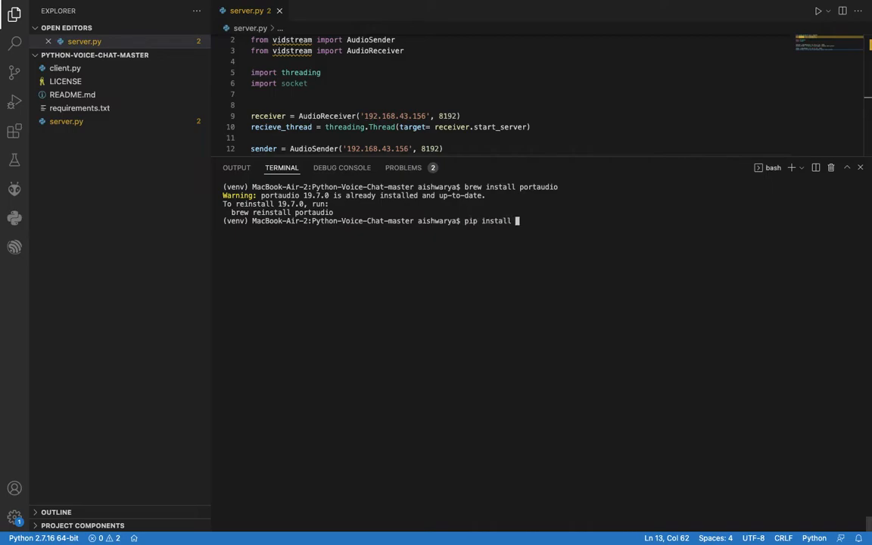
type("pyaudio")
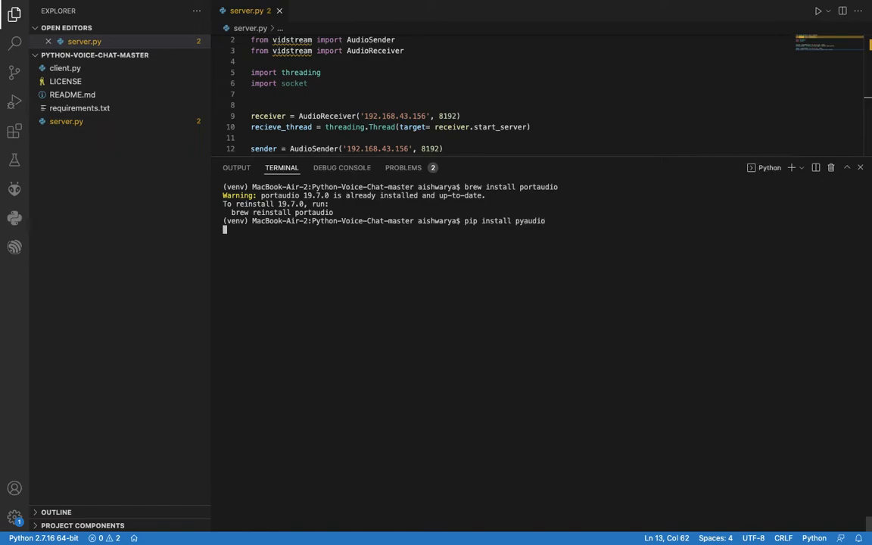
key("Return")
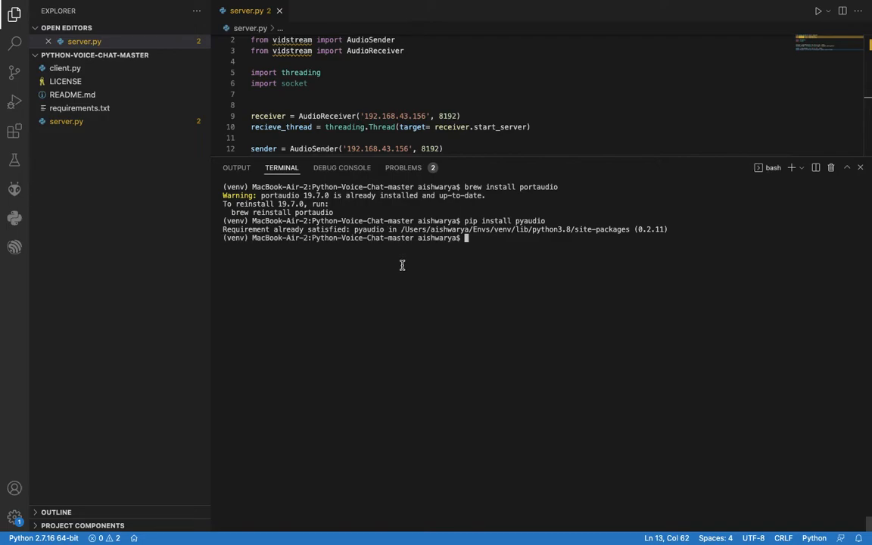
mouse_move(492, 238)
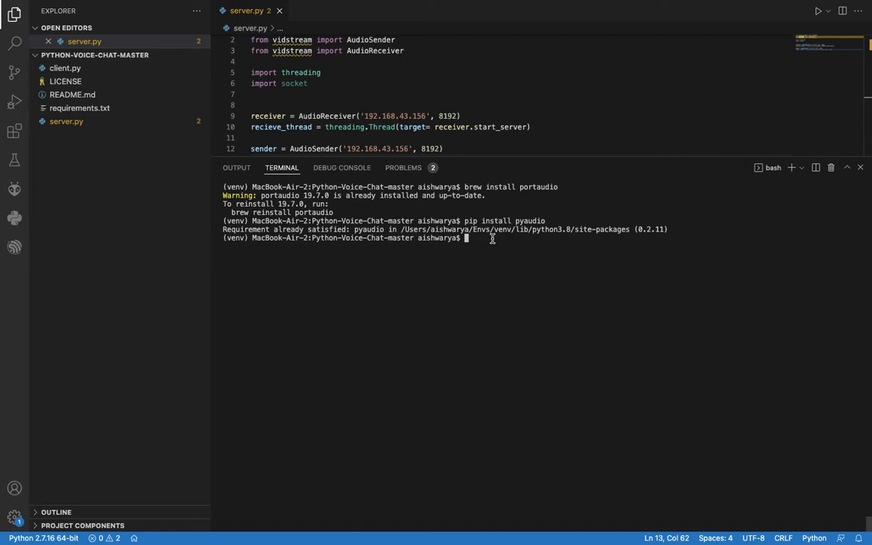
mouse_move(504, 261)
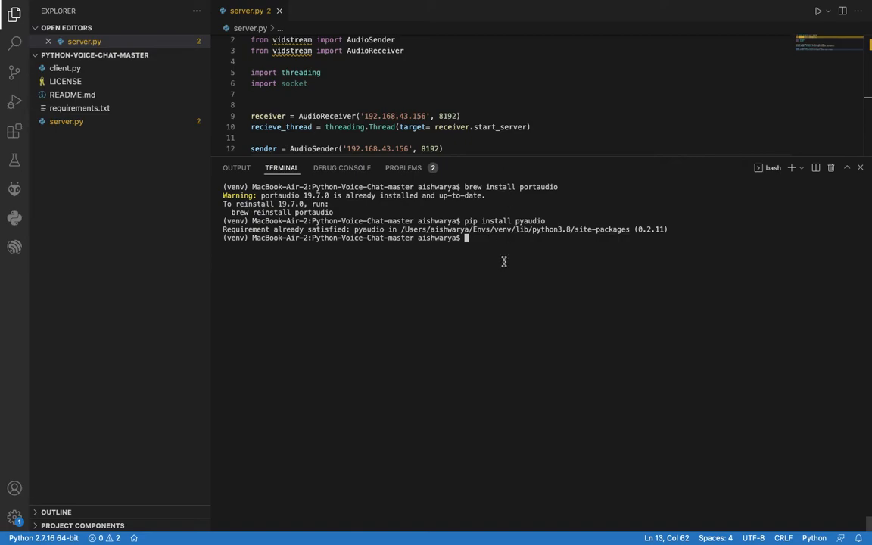